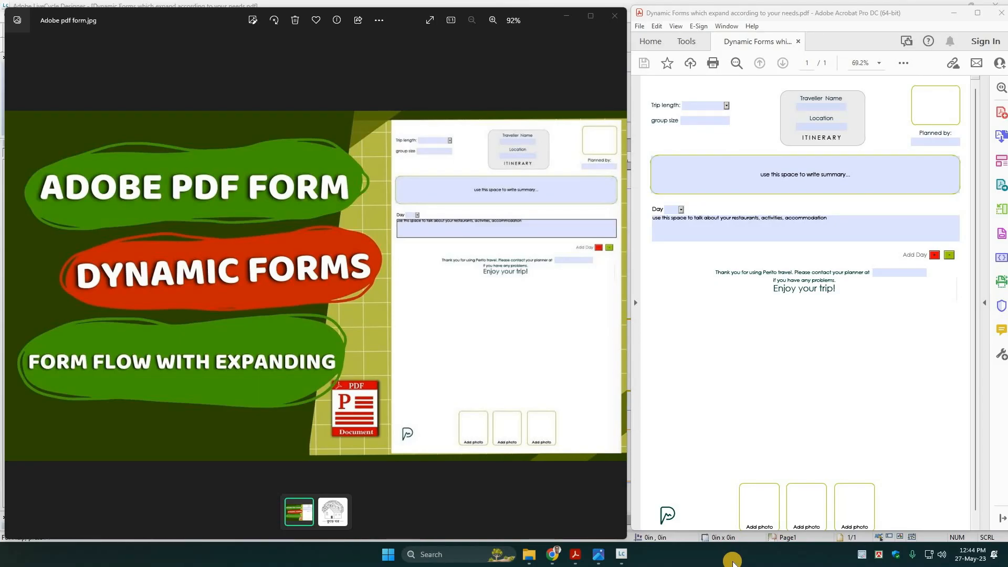
pyautogui.moveTo(800, 432)
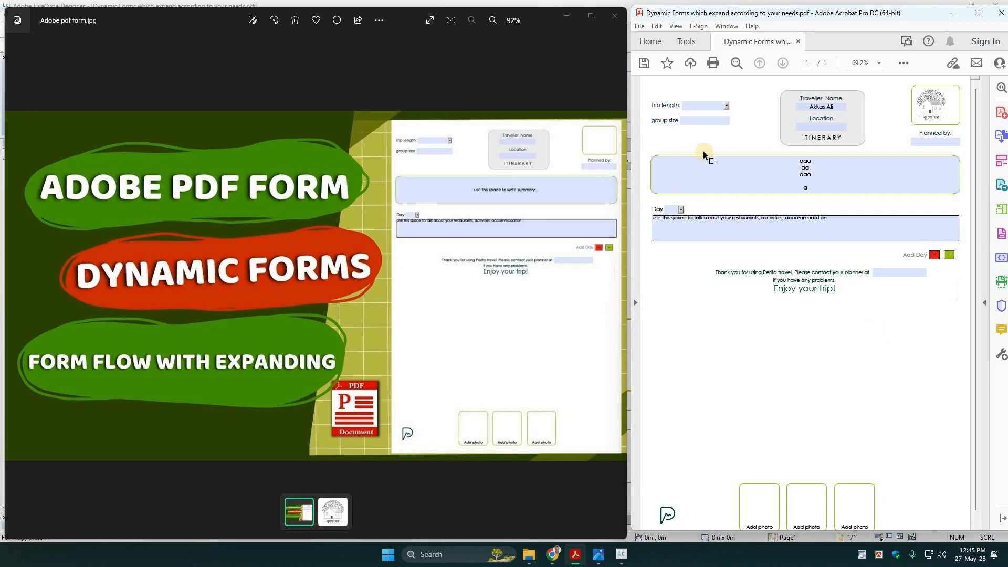
# Set the trip length to 6 days and write notes into the Day #1 field.
pyautogui.click(726, 105)
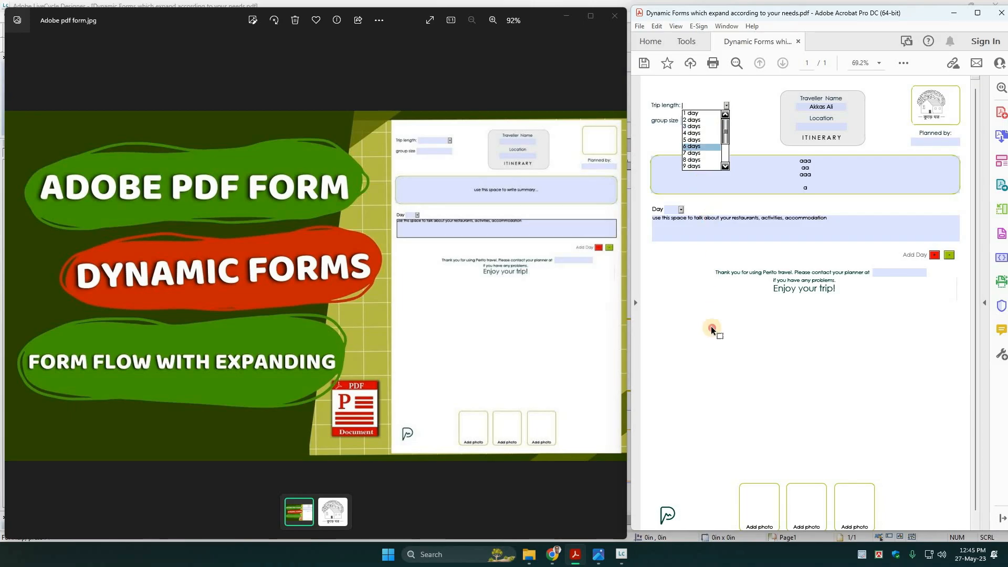
pyautogui.click(690, 146)
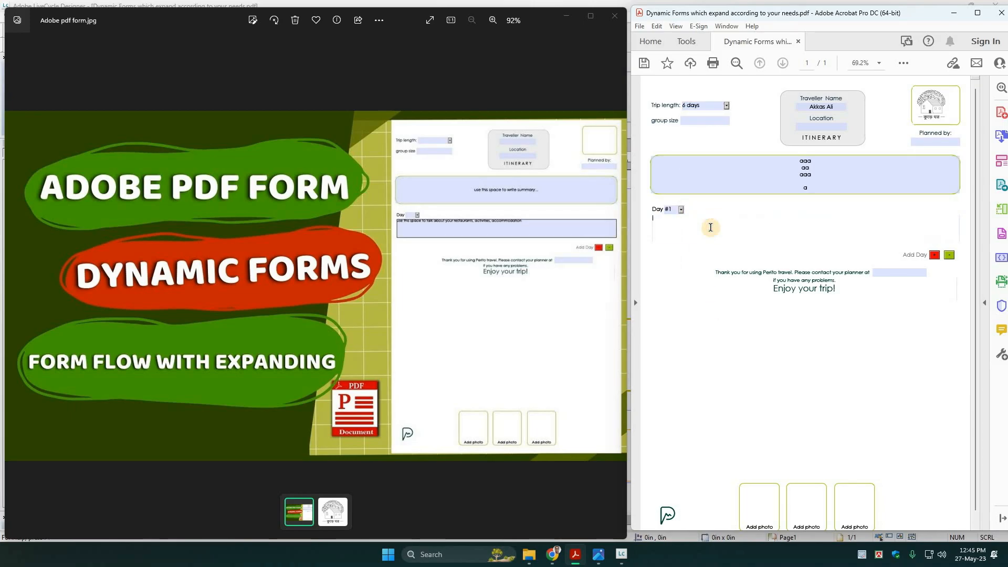
pyautogui.write('Aaaaaa')
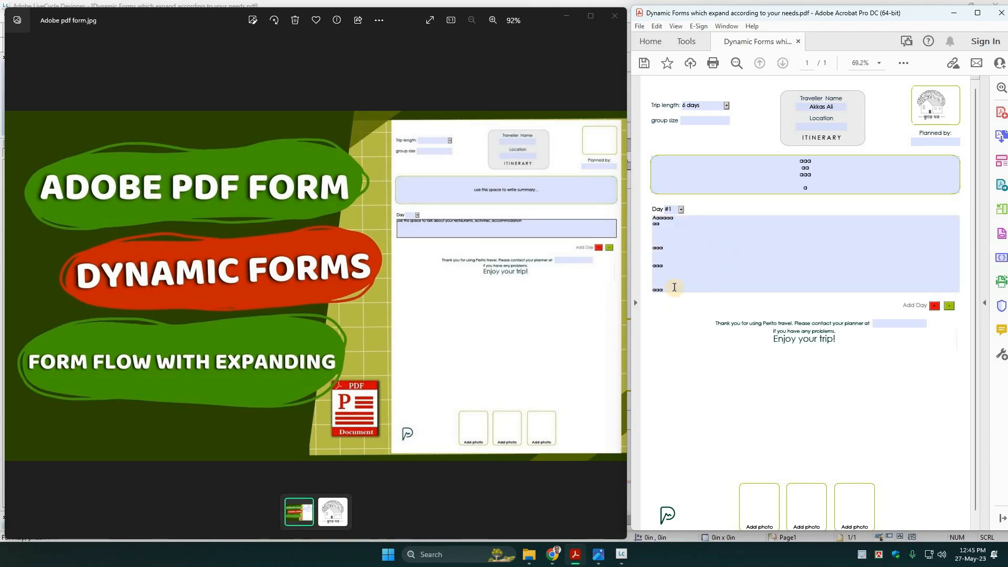
pyautogui.moveTo(729, 284)
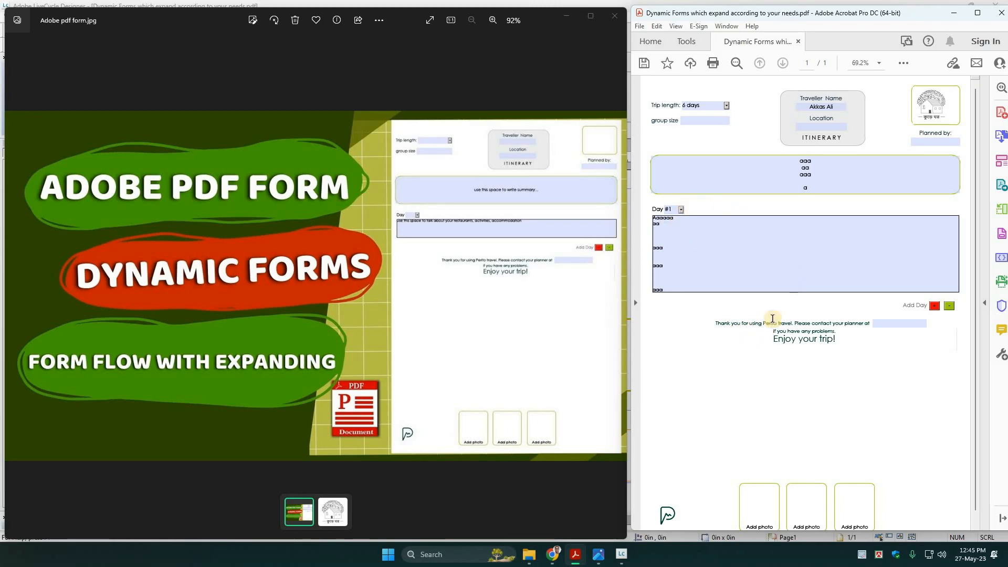
pyautogui.moveTo(868, 311)
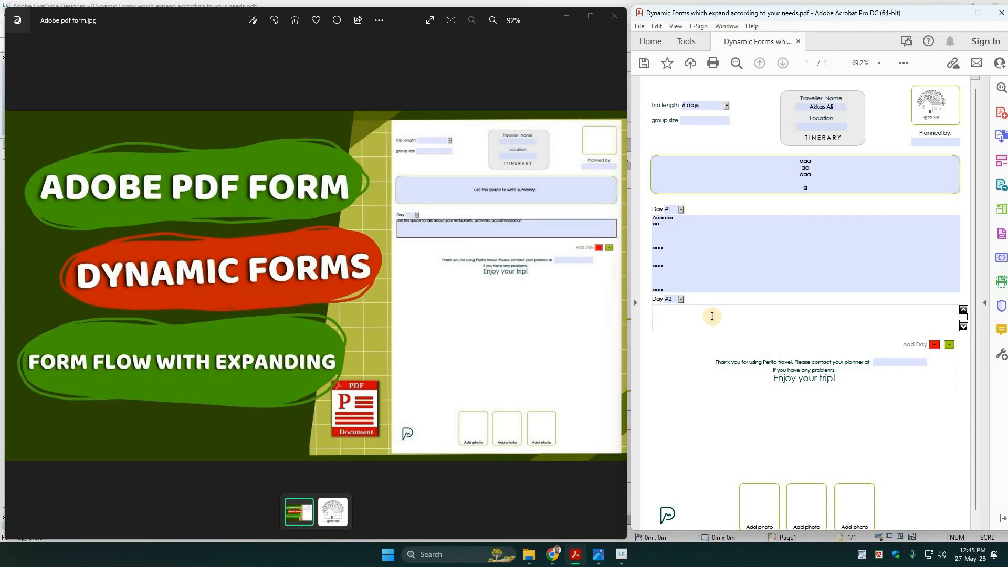
# Fill Day #2 with several lines of 'bbbb' notes so the form grows onto another page.
pyautogui.write('bbbb')
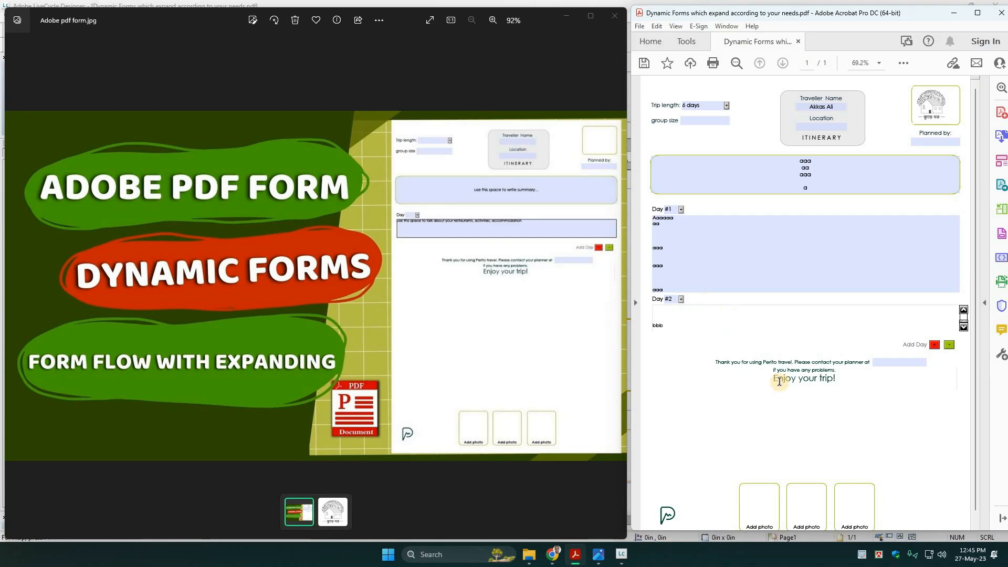
pyautogui.moveTo(859, 417)
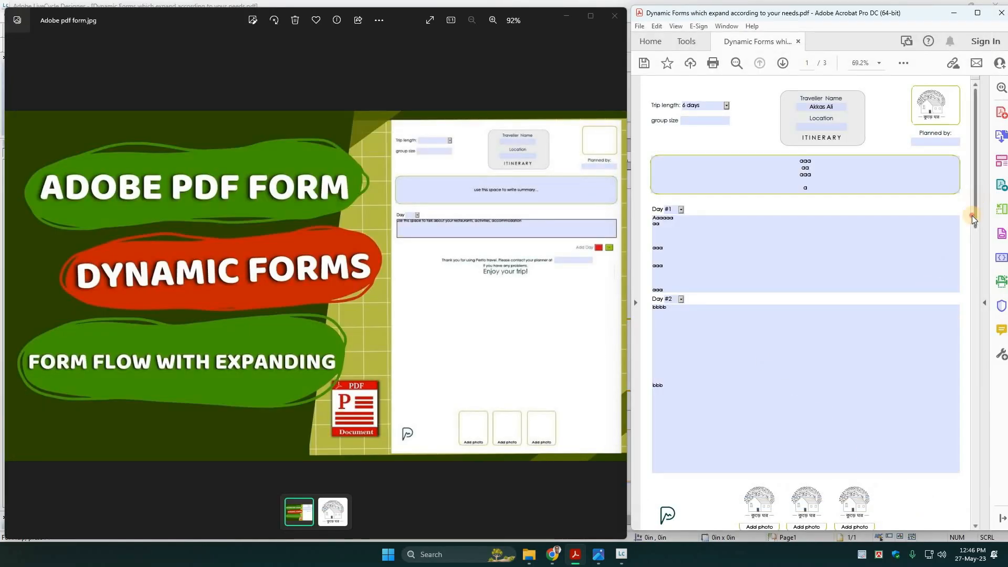
pyautogui.scroll(-3)
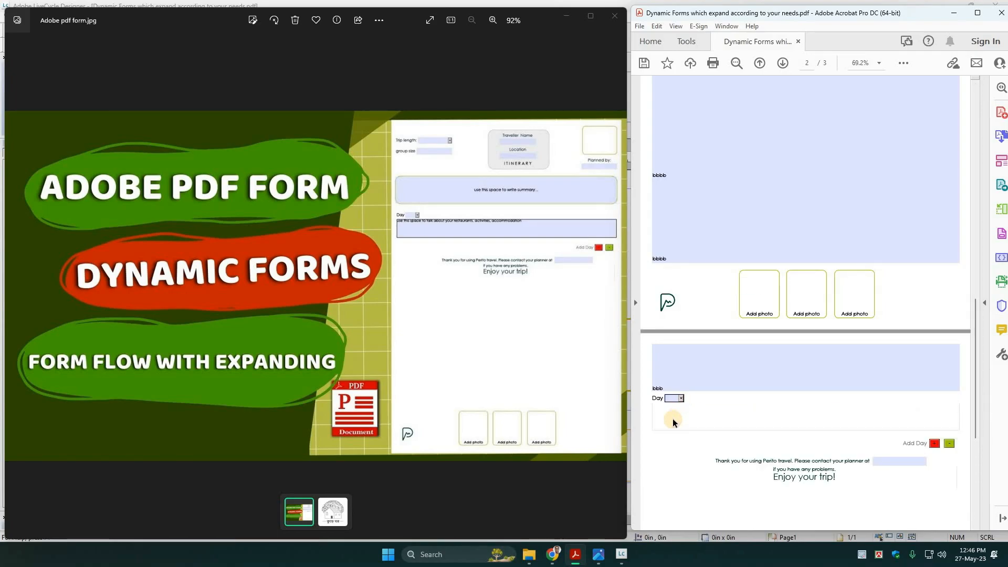
# Write 'cccc' notes for Day #3, then close the document discarding the changes.
pyautogui.click(672, 422)
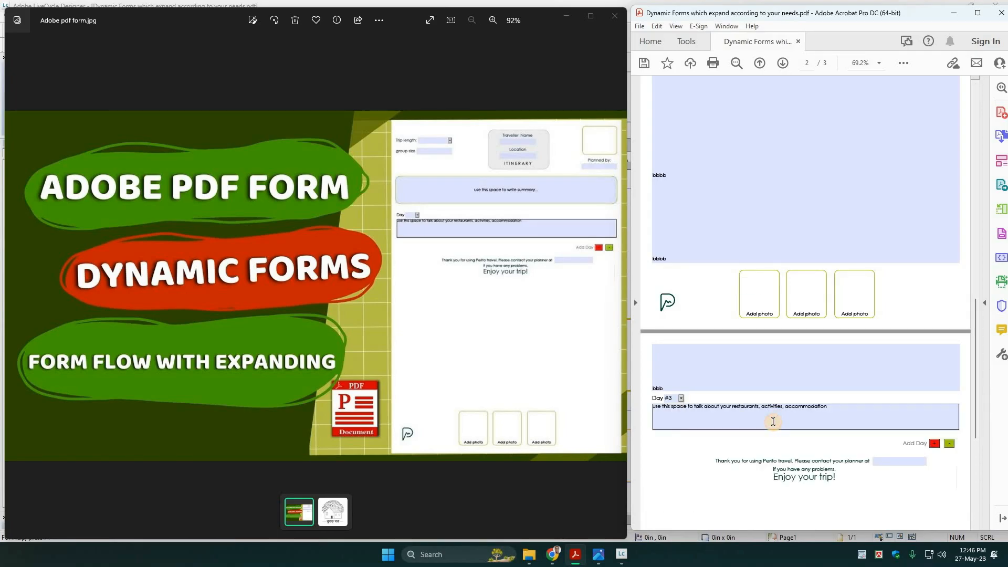
pyautogui.write('cccc')
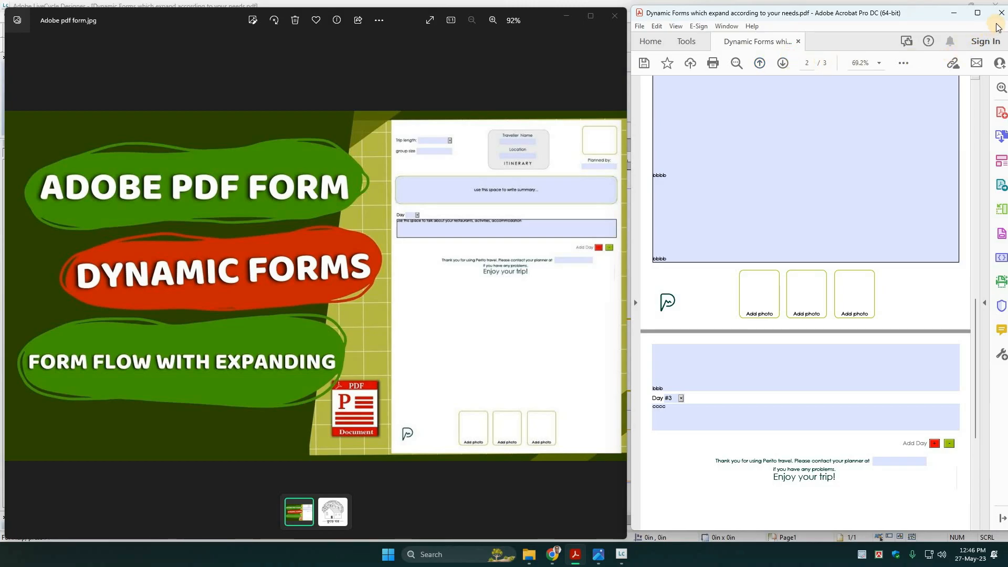
pyautogui.click(1000, 12)
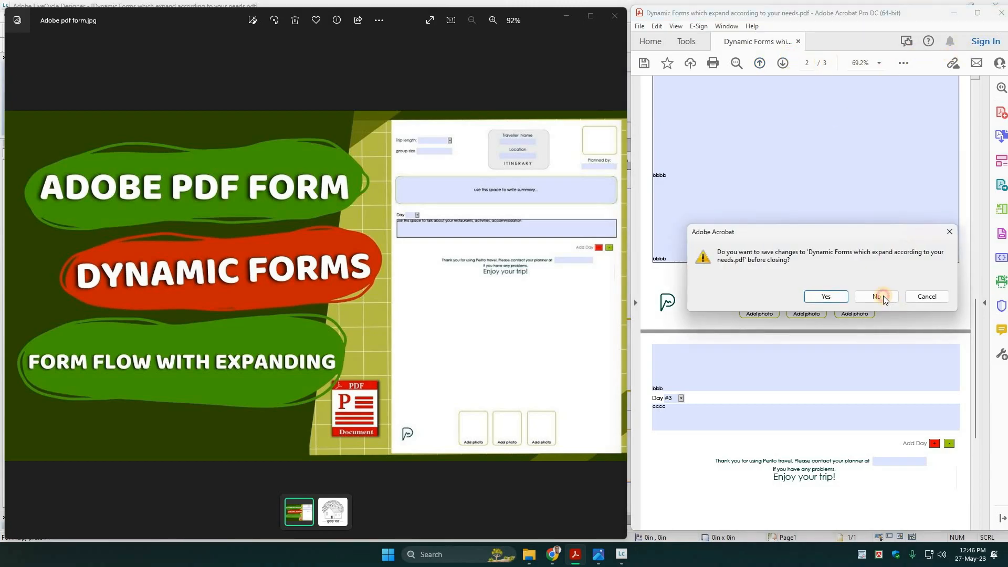
pyautogui.click(876, 296)
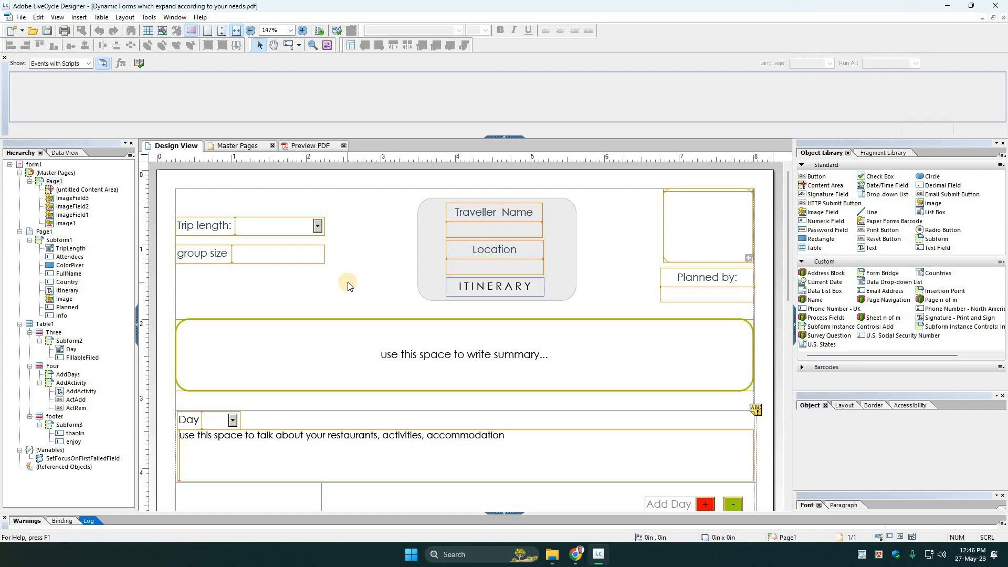
pyautogui.moveTo(740, 232)
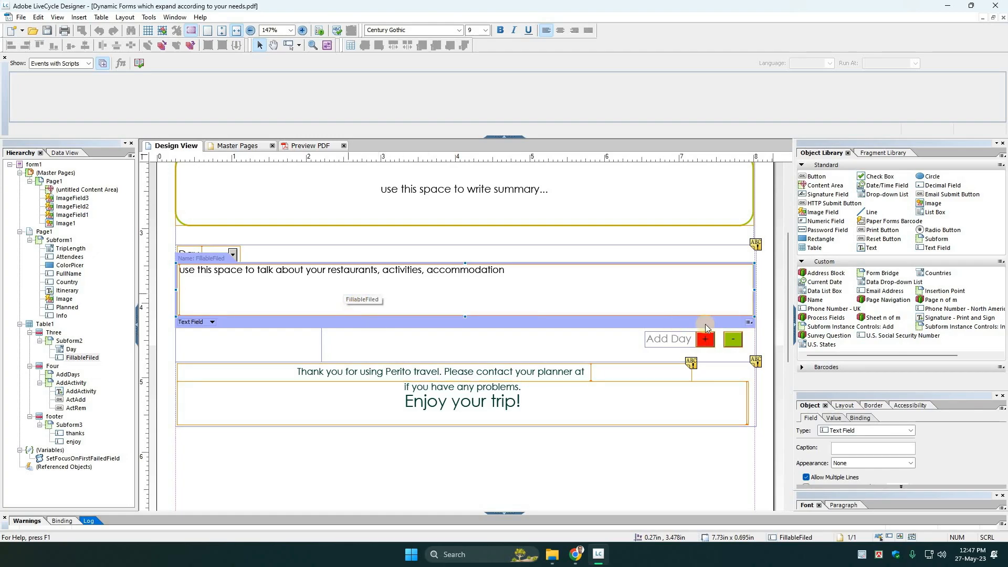
pyautogui.rightClick(704, 339)
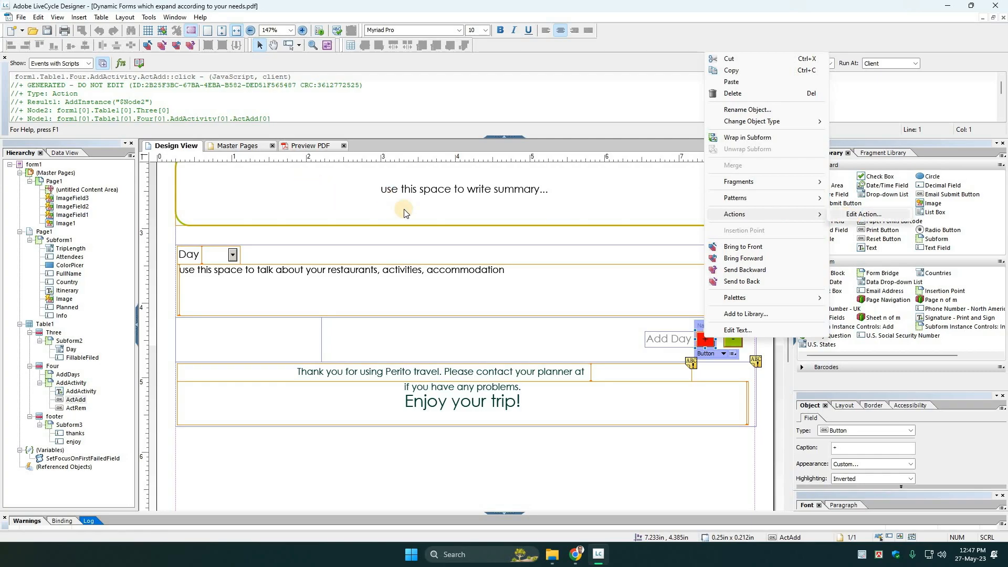
pyautogui.click(862, 214)
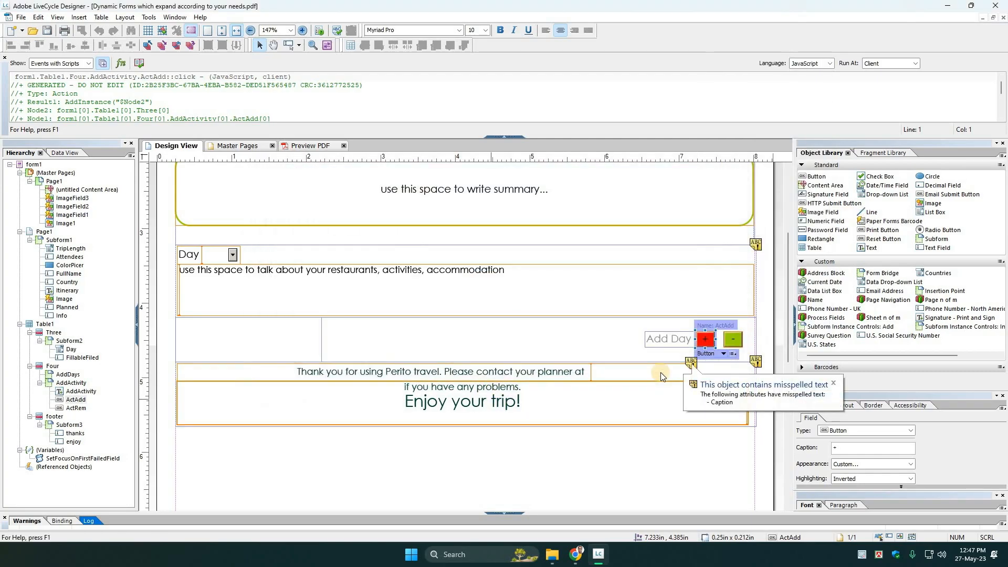
pyautogui.scroll(-3)
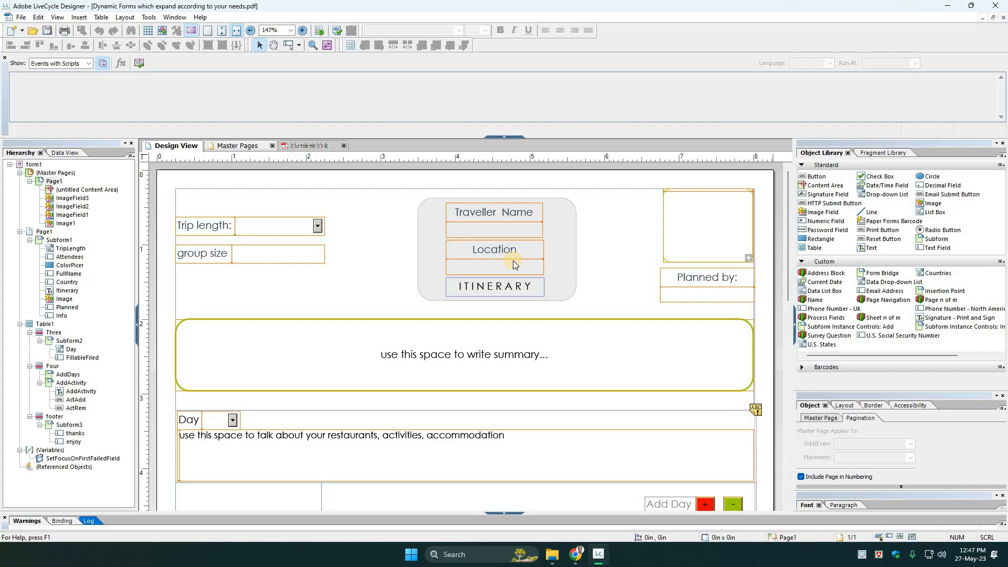
pyautogui.click(309, 145)
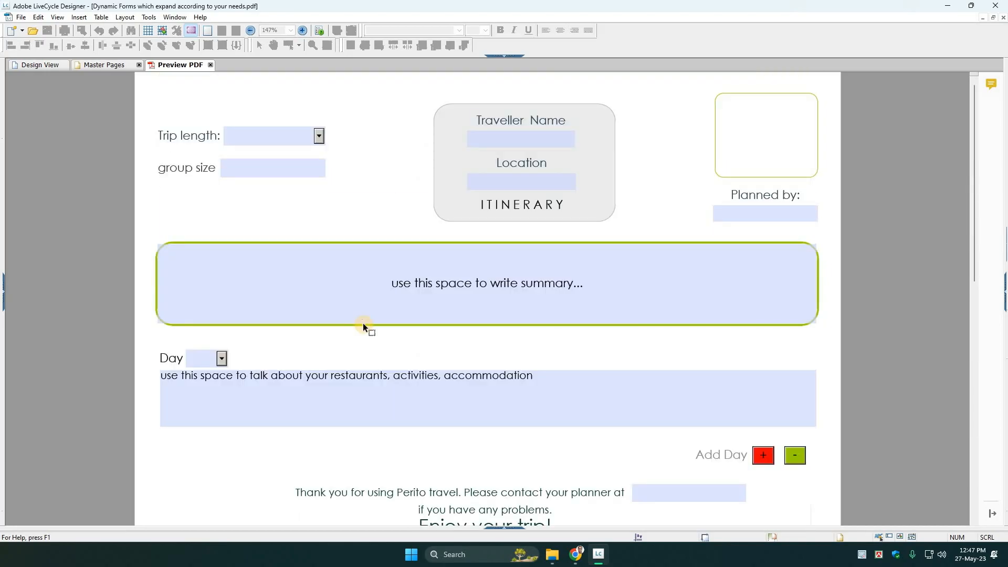
# Test the form fields such as group size in the PDF preview, then return to the design layout.
pyautogui.click(486, 283)
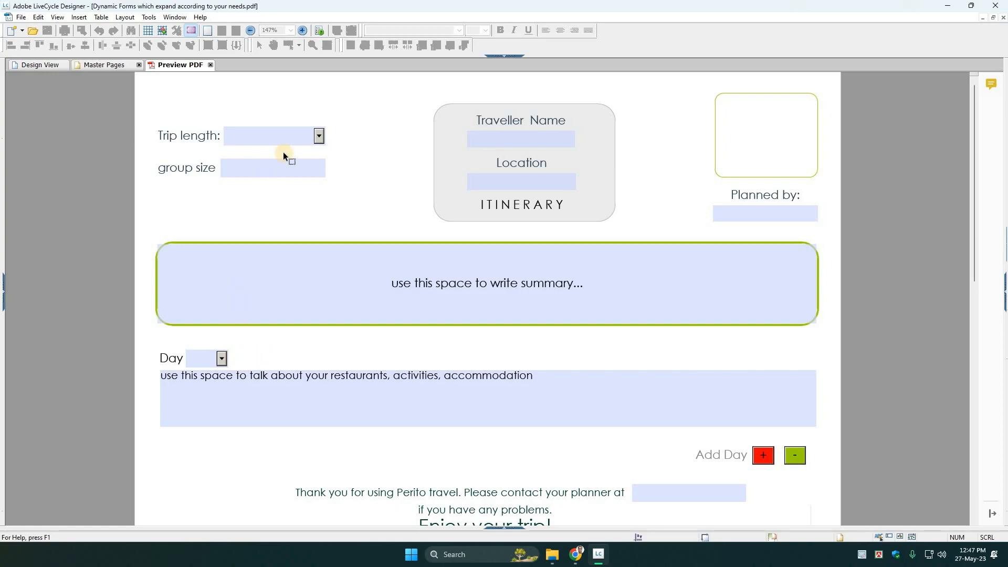
pyautogui.moveTo(466, 148)
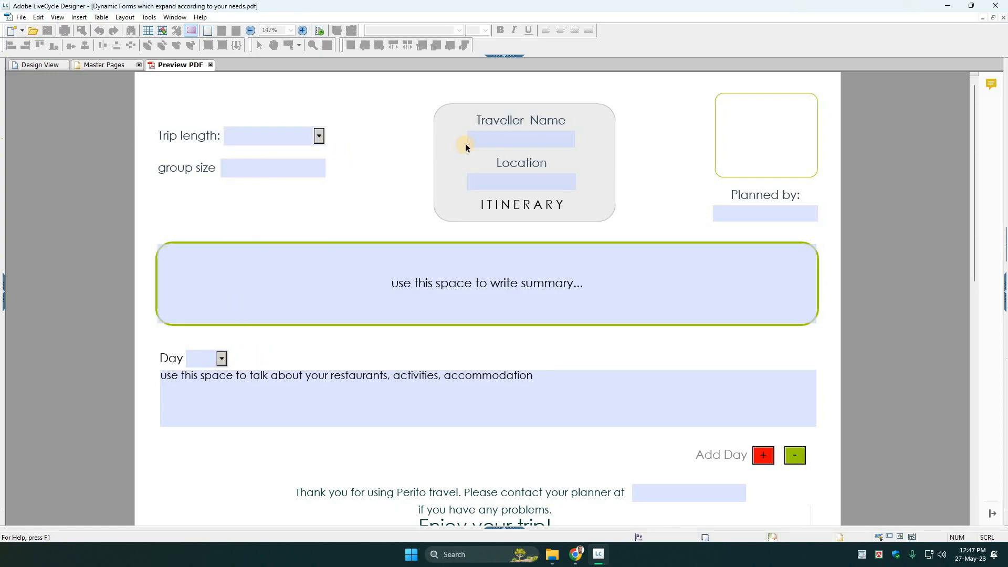
pyautogui.moveTo(319, 170)
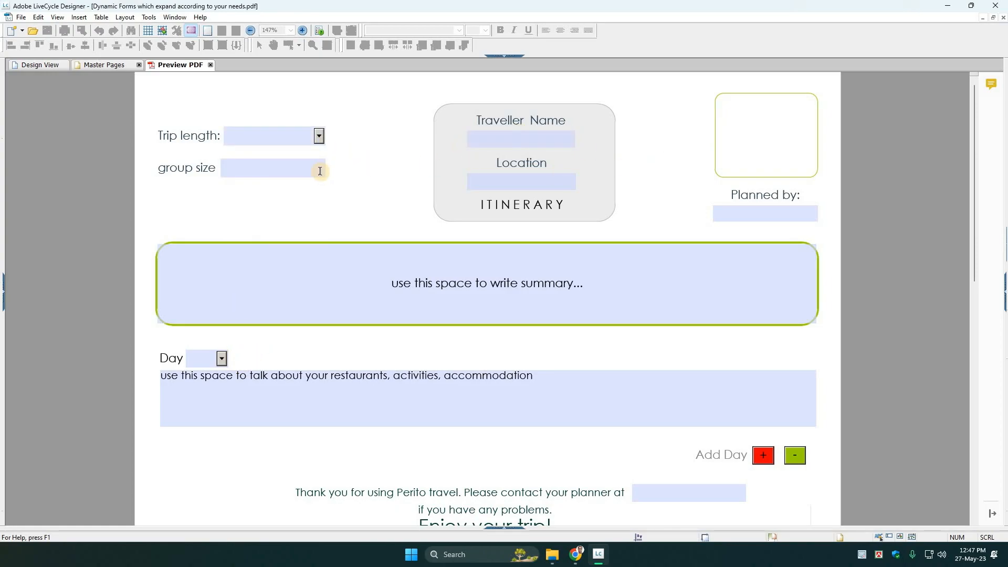
pyautogui.click(273, 168)
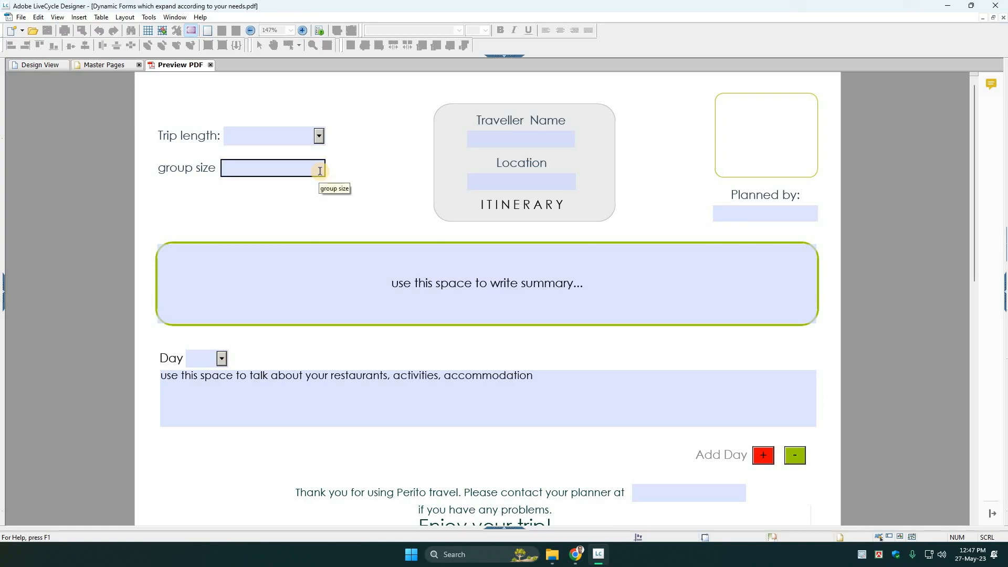
pyautogui.click(520, 138)
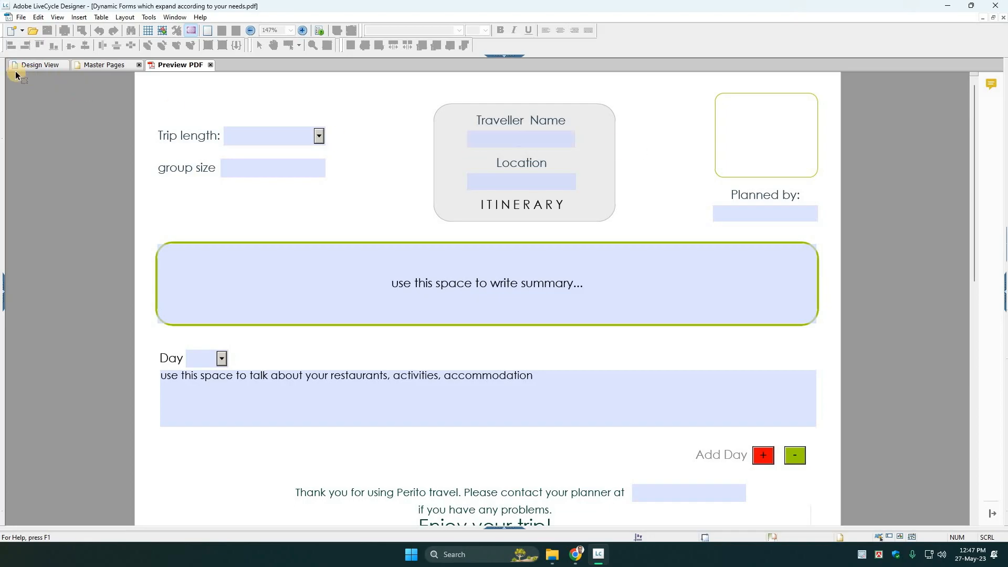
pyautogui.click(38, 64)
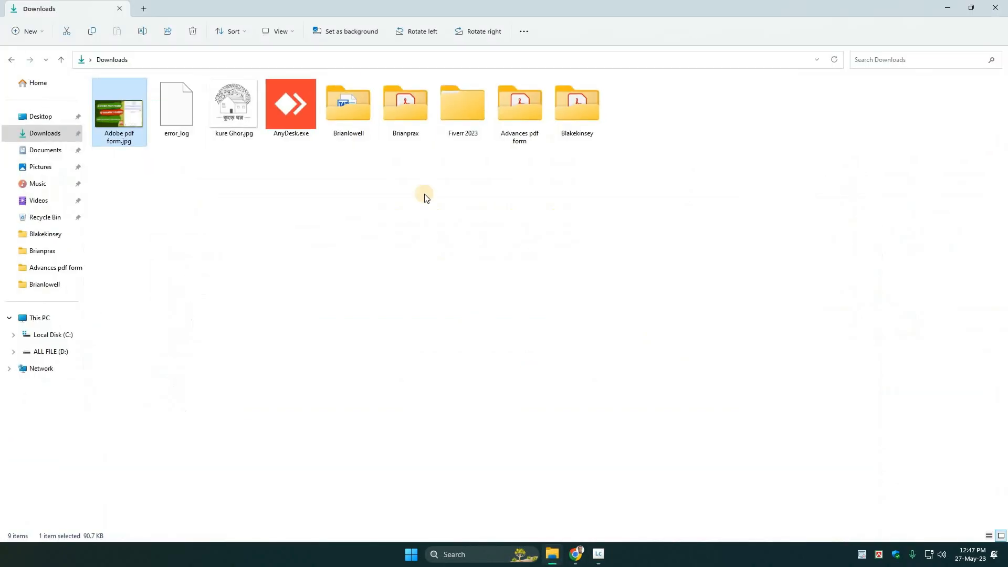
# Open the Advances pdf form folder in Downloads and switch to Chrome.
pyautogui.click(519, 106)
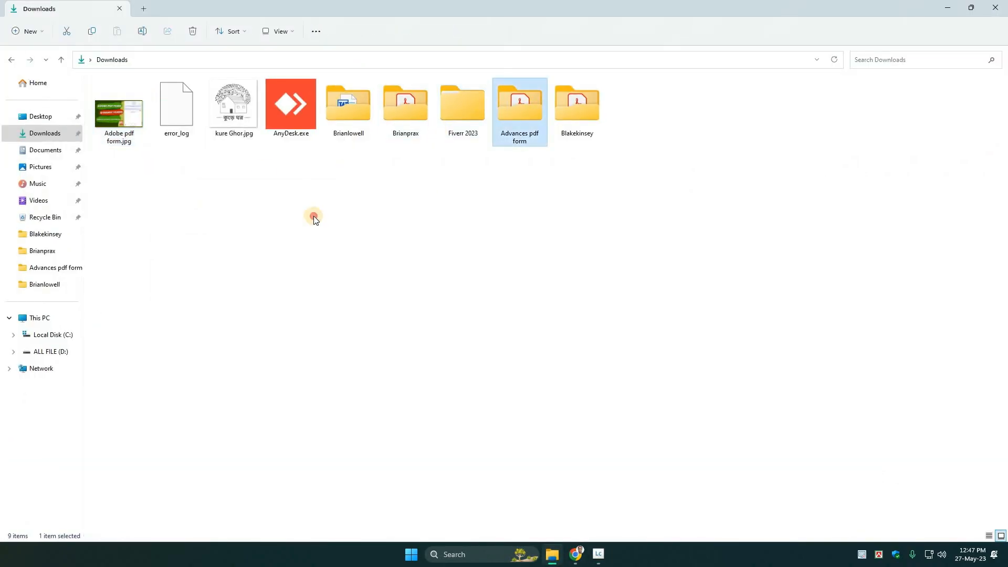
pyautogui.doubleClick(519, 103)
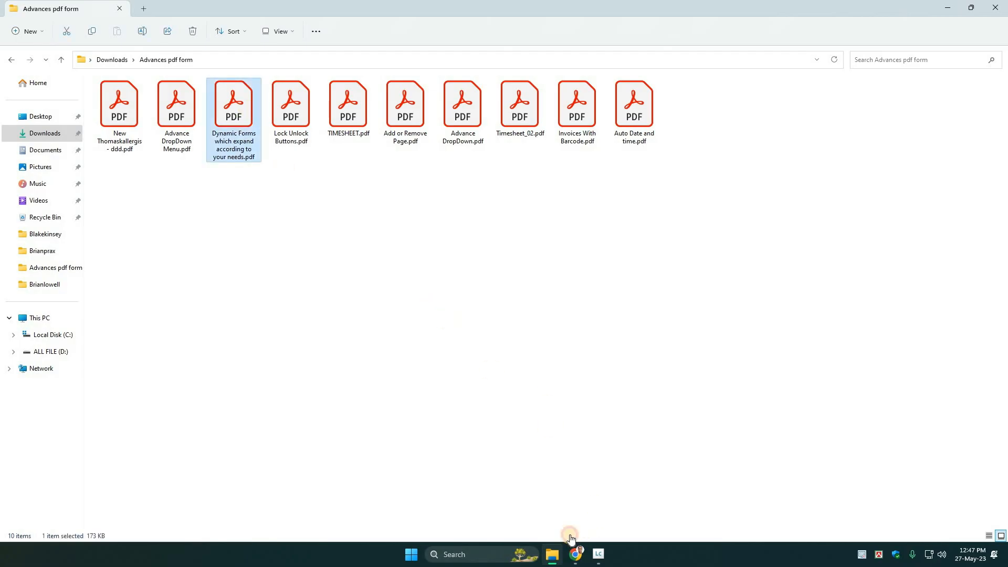
pyautogui.click(575, 558)
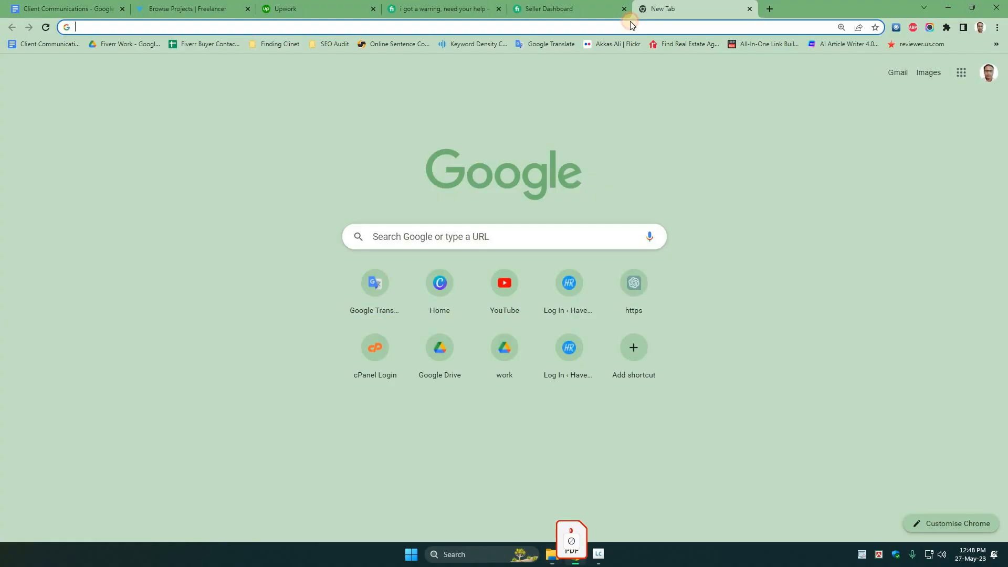
# Load the Dynamic Forms PDF from its local file:/// path in Chrome, then close the unsupported tab.
pyautogui.write('file:///C:/Users/MY%20PC/Downloads/Advances%20pdf%20form/Dynamic%20Forms%20which%20expand%20according%20to%20your%20needs.pdf')
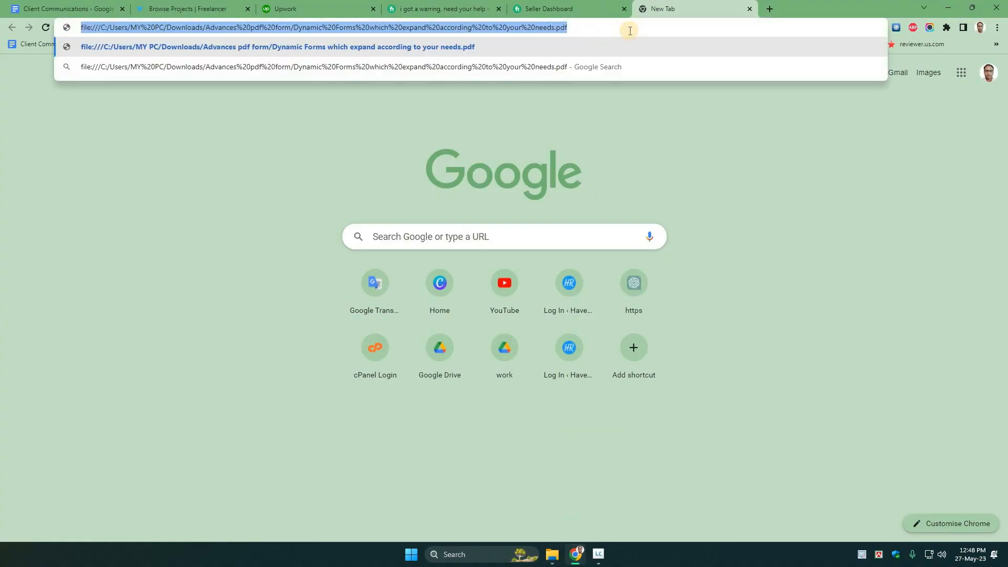
pyautogui.press('Enter')
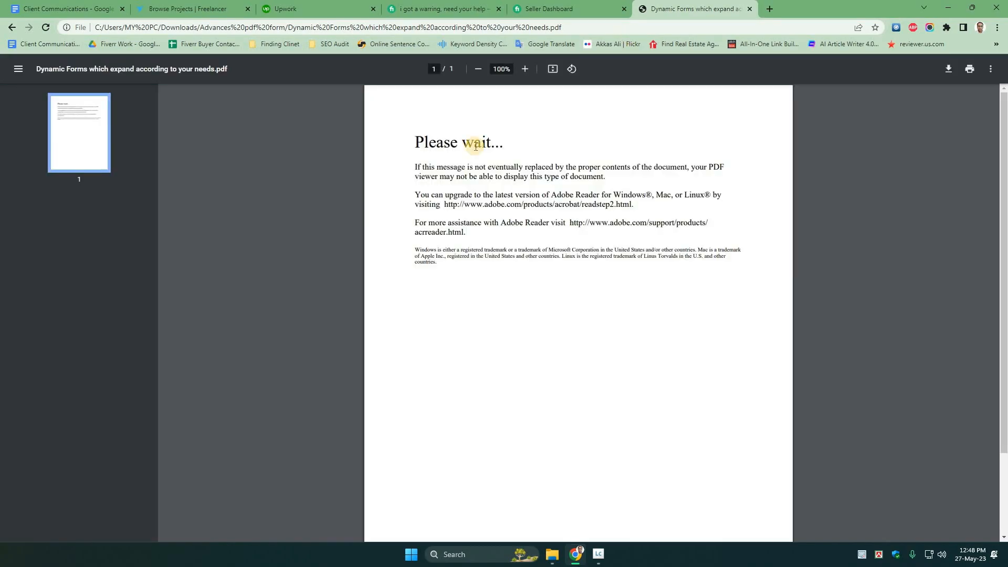
pyautogui.moveTo(587, 128)
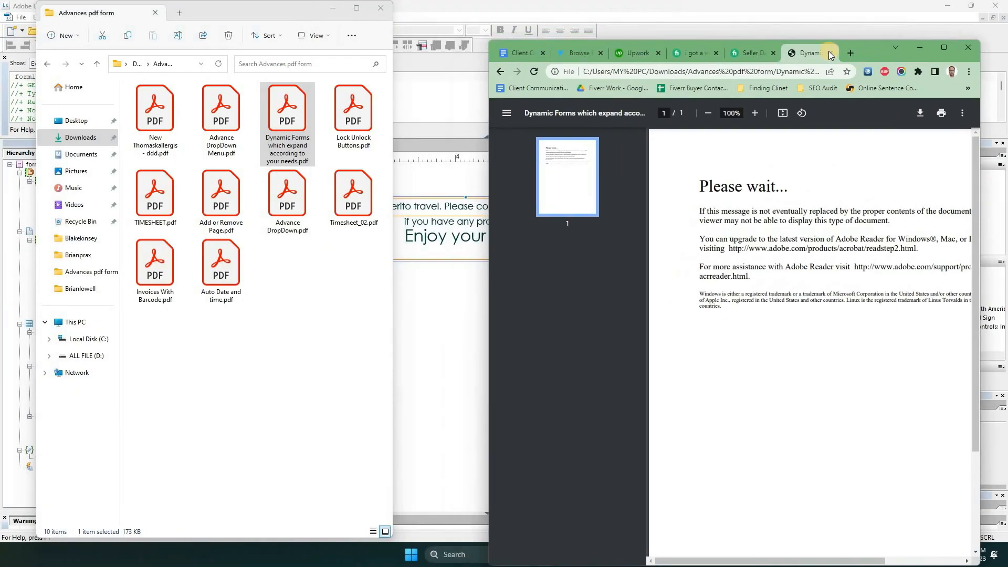
pyautogui.click(849, 53)
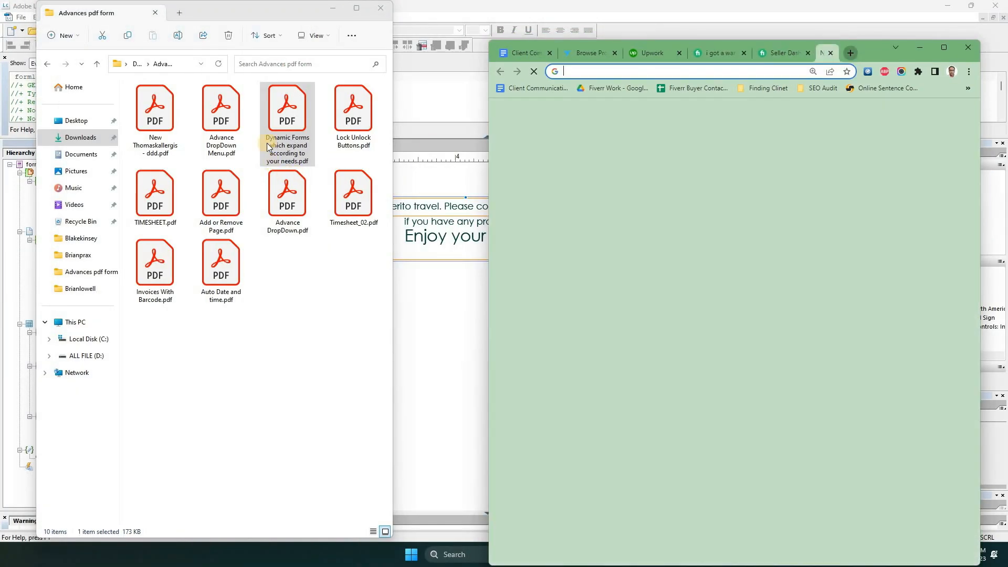